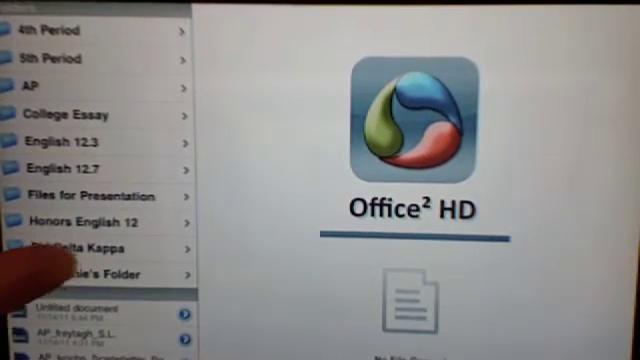
{"action": "scroll", "scroll_direction": "down", "scroll_amount": 3}
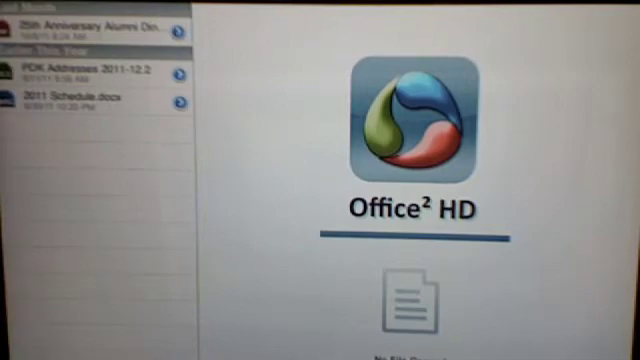